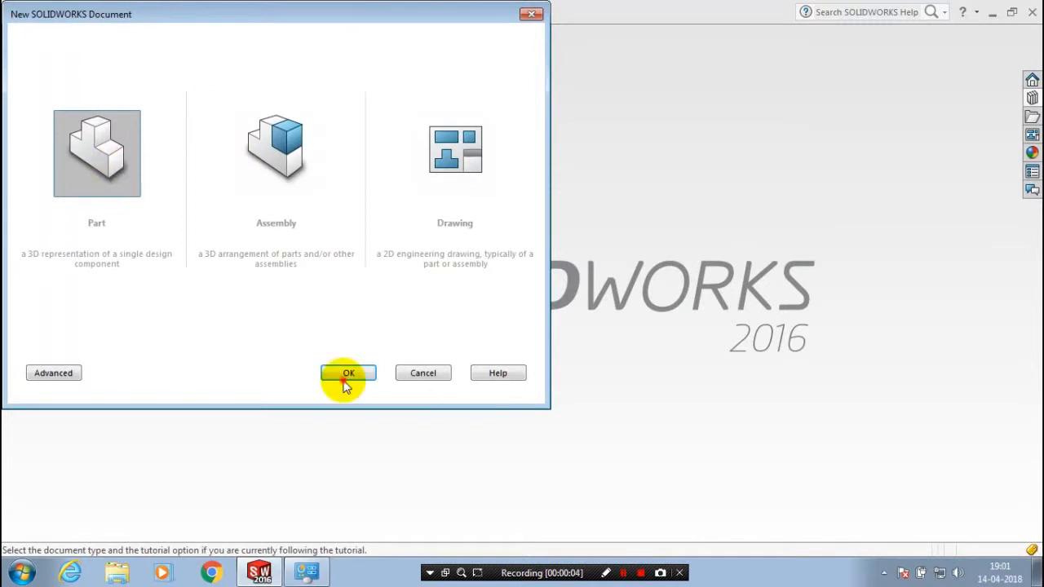
Create a new blank Part document from the New SOLIDWORKS Document dialog.
{"action": "left_click", "coordinate": [348, 373]}
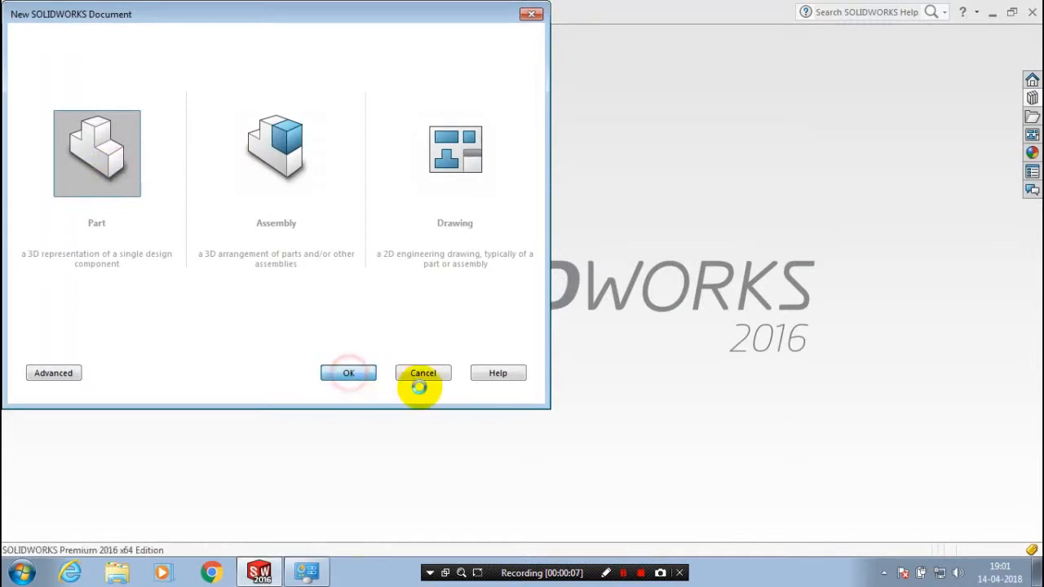
{"action": "left_click", "coordinate": [348, 373]}
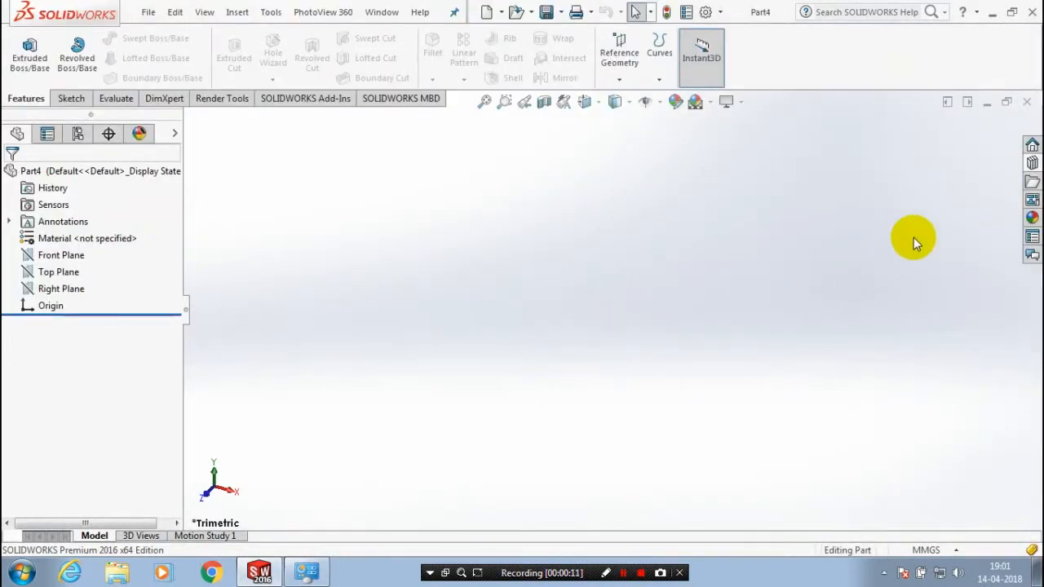
{"action": "mouse_move", "coordinate": [1017, 291]}
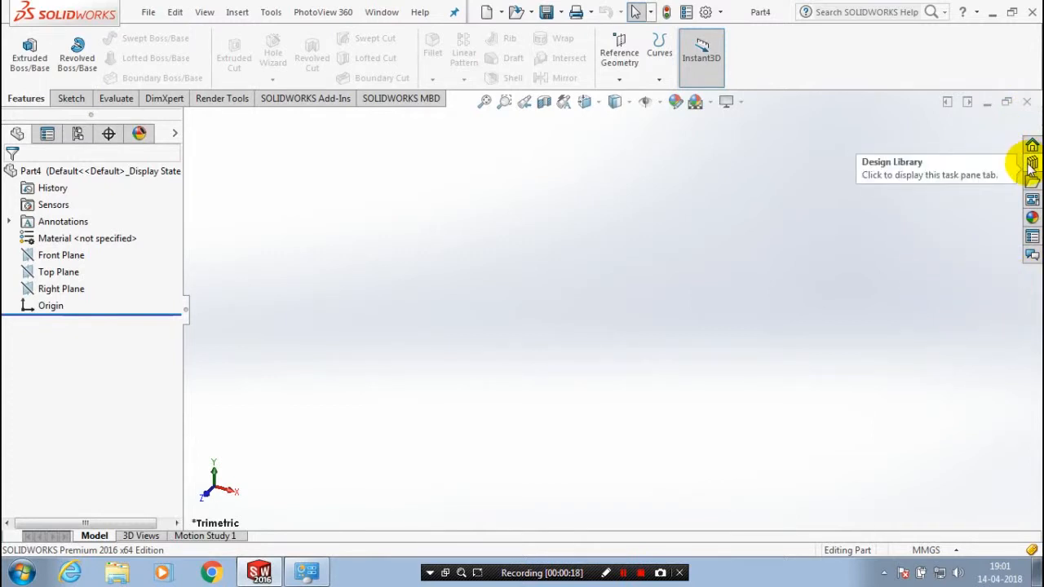
Browse the Design Library Toolbox to ISO > Power Transmission > Gears.
{"action": "left_click", "coordinate": [1031, 163]}
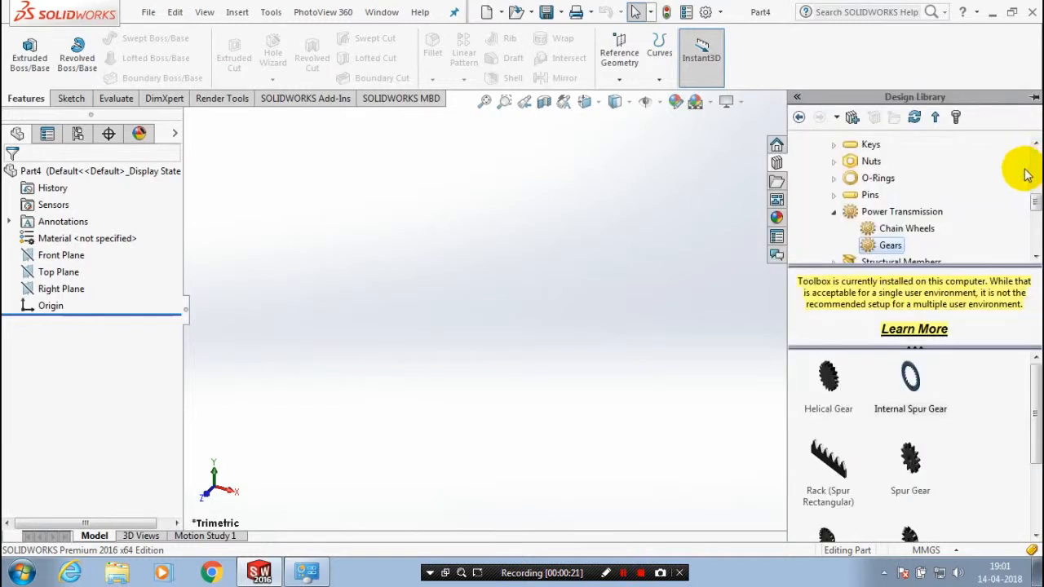
{"action": "left_click", "coordinate": [799, 117]}
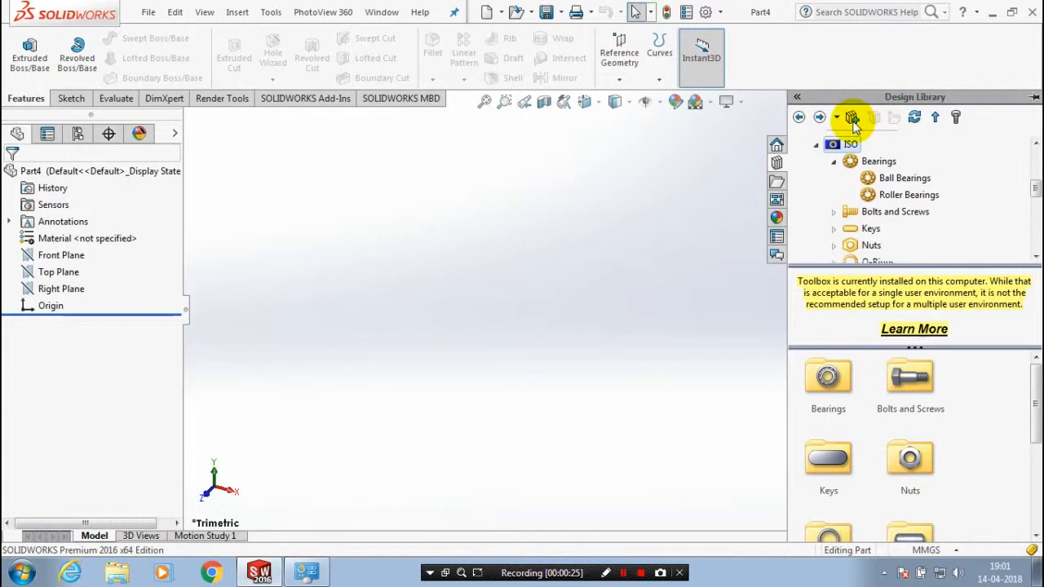
{"action": "left_click", "coordinate": [799, 117]}
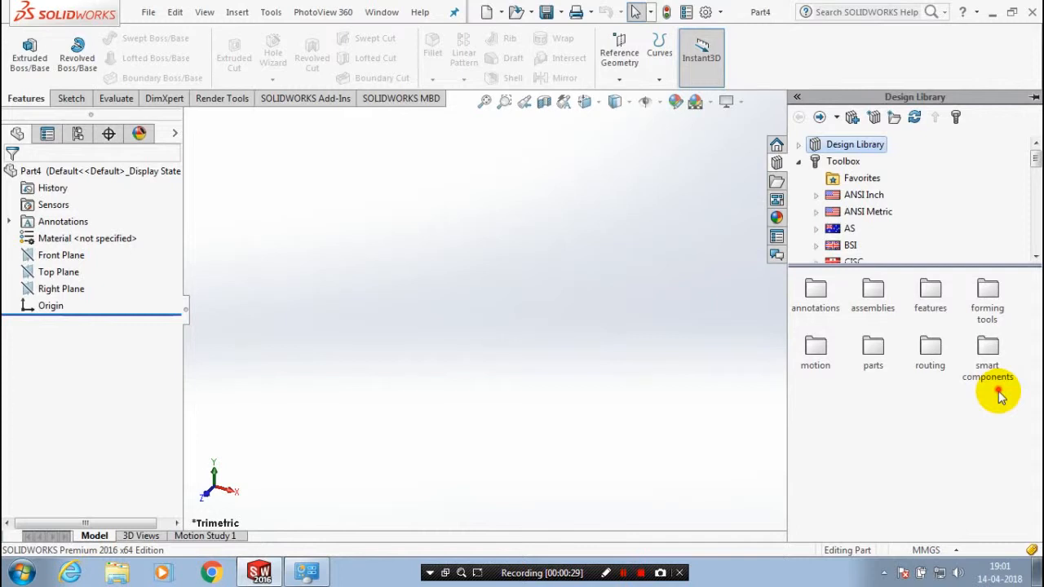
{"action": "left_click", "coordinate": [842, 160]}
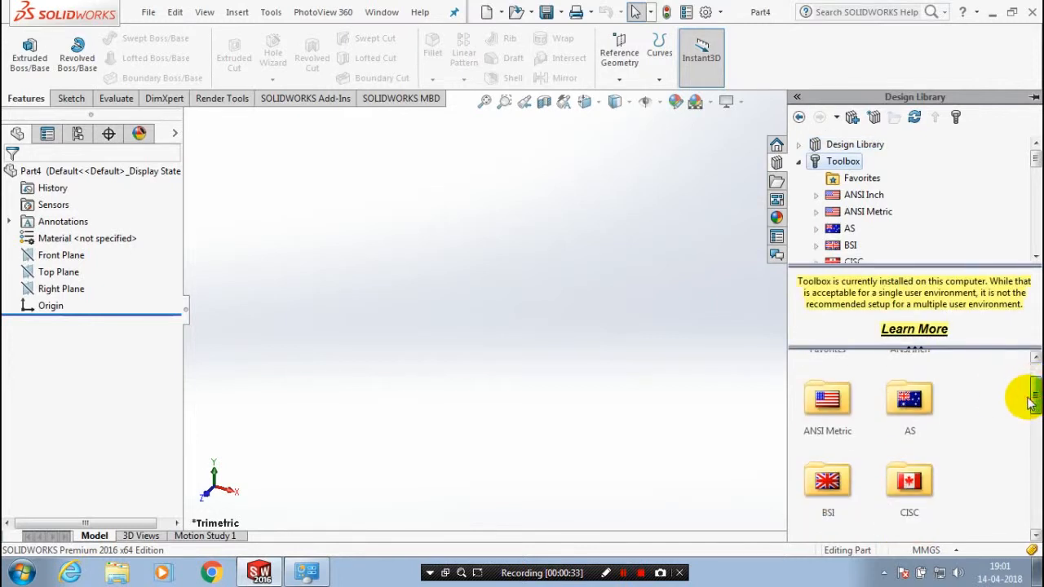
{"action": "scroll", "scroll_direction": "down", "scroll_amount": 3}
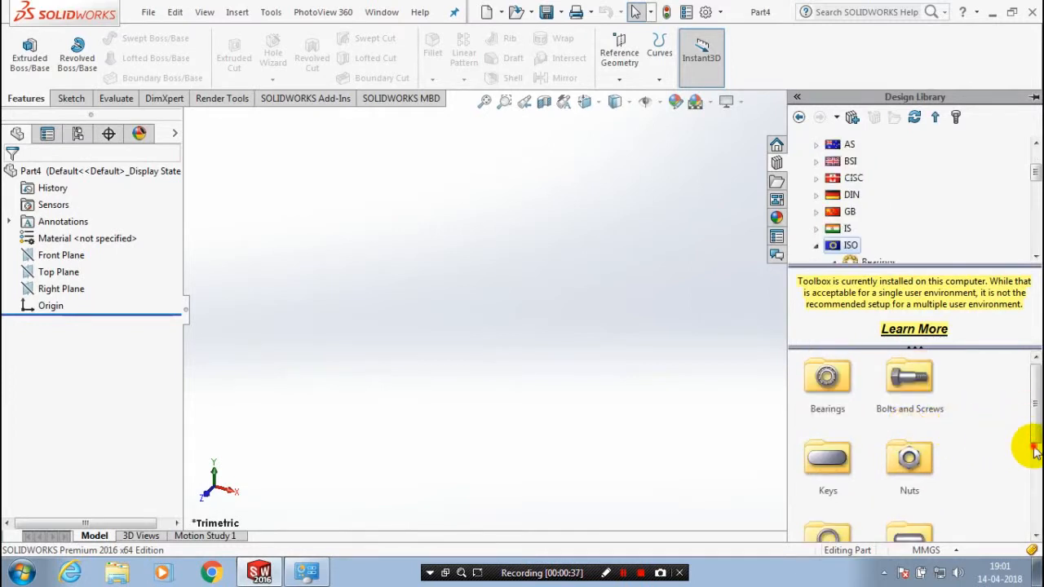
{"action": "scroll", "scroll_direction": "down", "scroll_amount": 3}
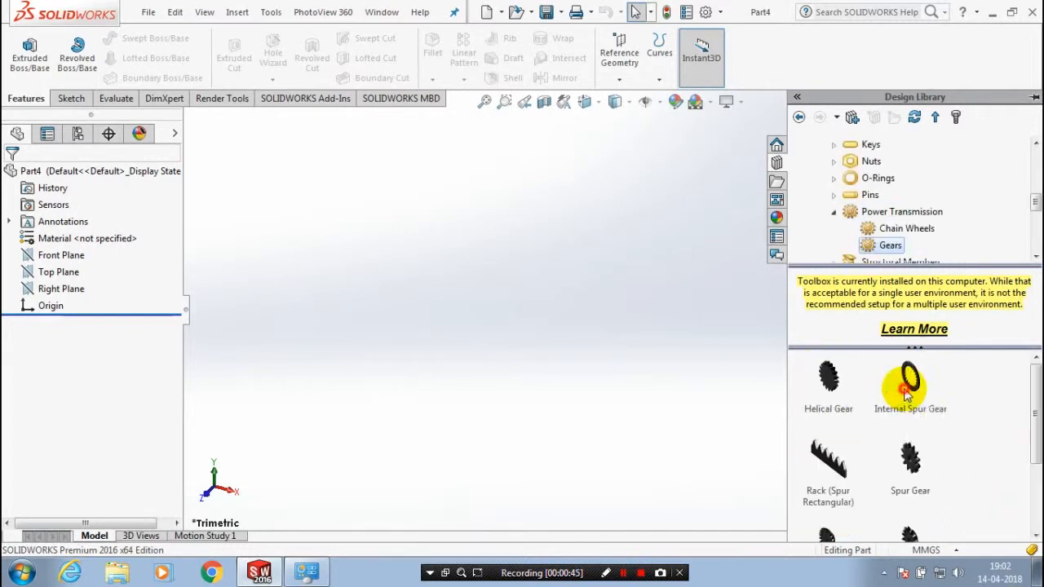
{"action": "mouse_move", "coordinate": [989, 448]}
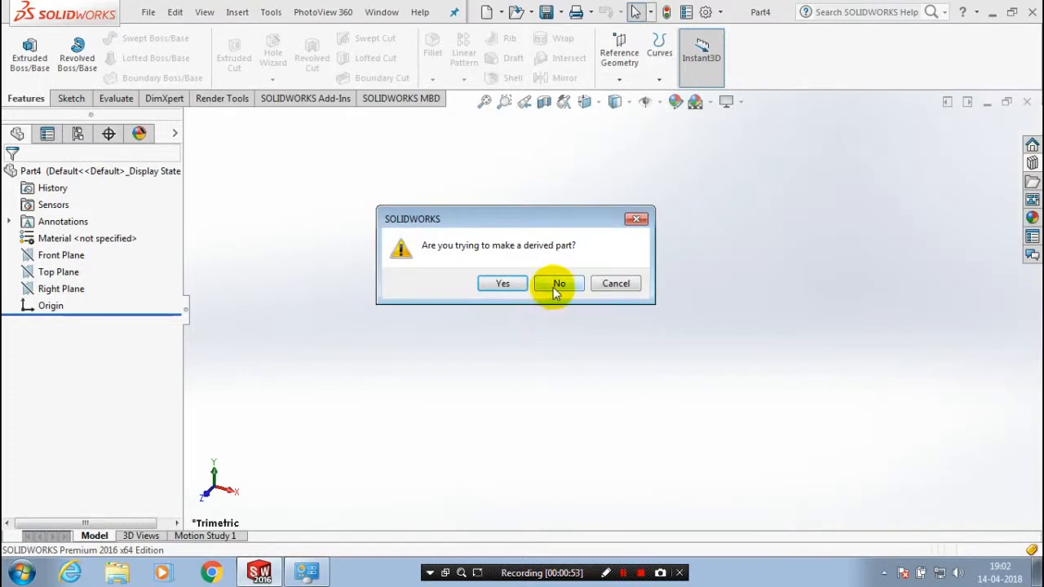
Open the ISO Spur Gear as a standalone part, declining the derived part prompt.
{"action": "left_click", "coordinate": [559, 283]}
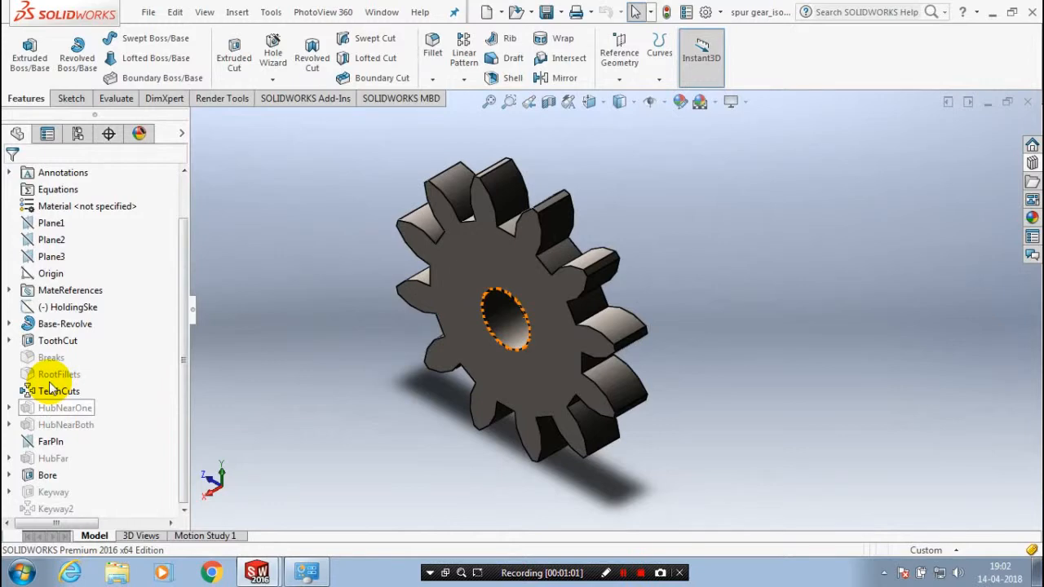
Edit the TeethCuts pattern, showing 12 instances at 30° spacing.
{"action": "left_click", "coordinate": [59, 390]}
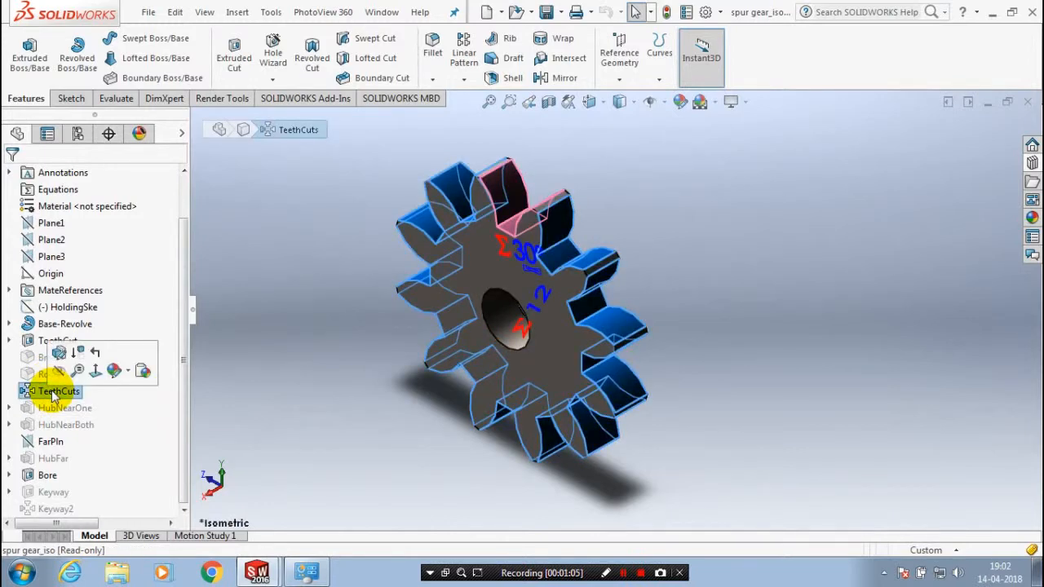
{"action": "double_click", "coordinate": [61, 390]}
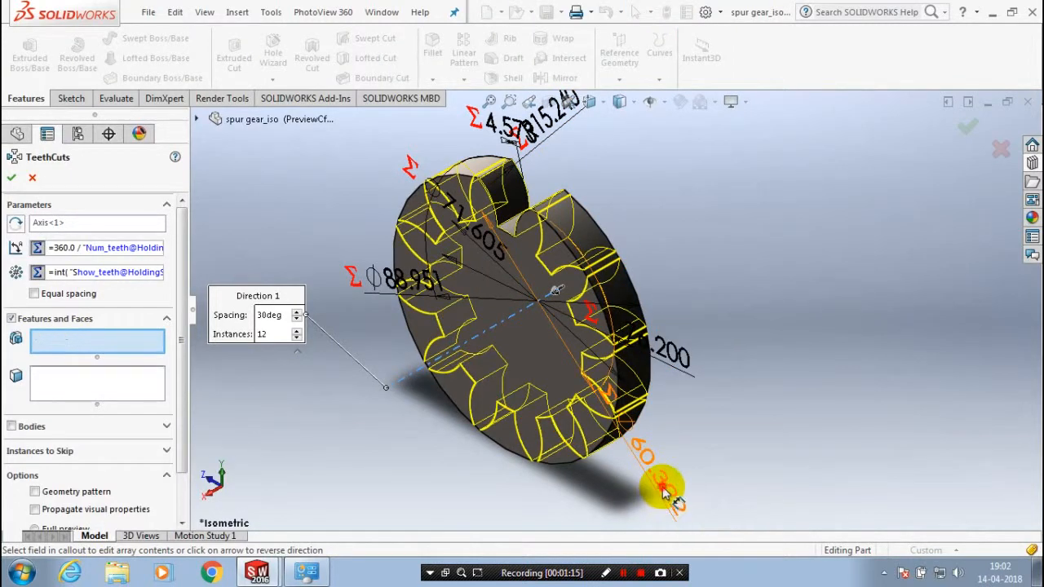
Adjust a TeethCuts pattern dimension and accept the edit, keeping 12 teeth.
{"action": "left_click", "coordinate": [664, 489]}
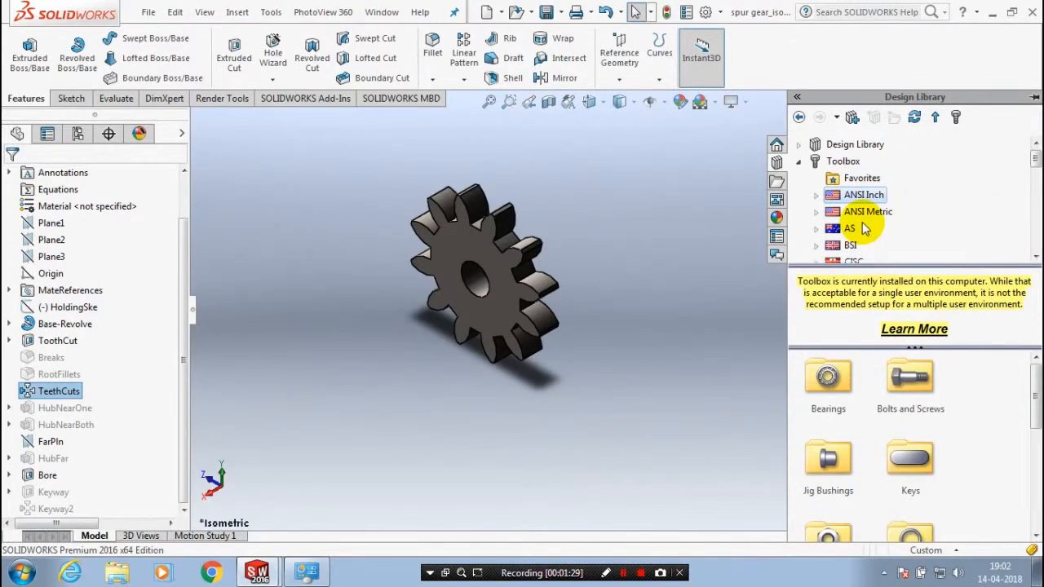
Scroll the Toolbox ISO folders down toward Bearings.
{"action": "scroll", "scroll_direction": "down", "scroll_amount": 3}
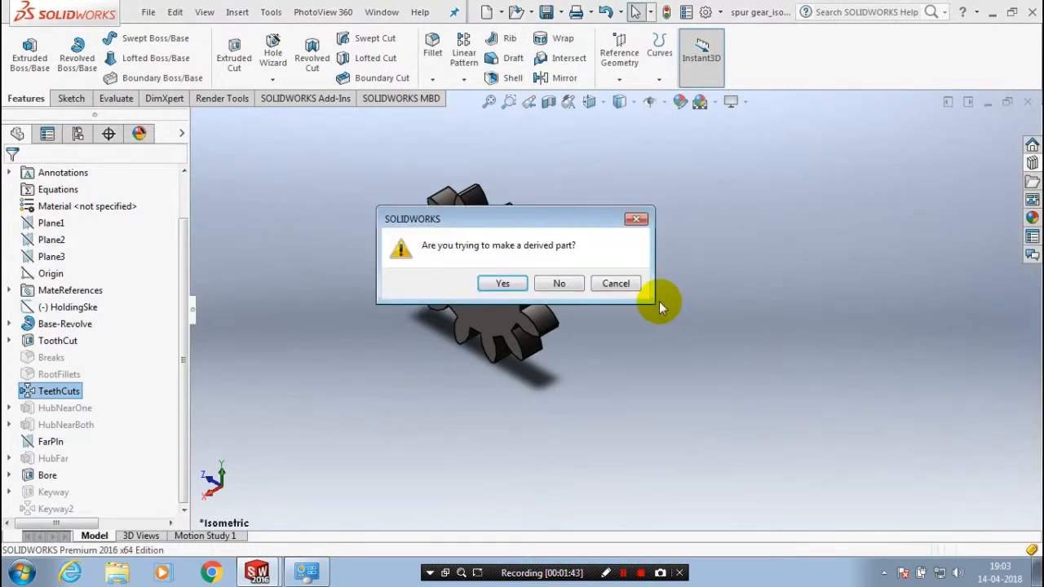
{"action": "mouse_move", "coordinate": [559, 283]}
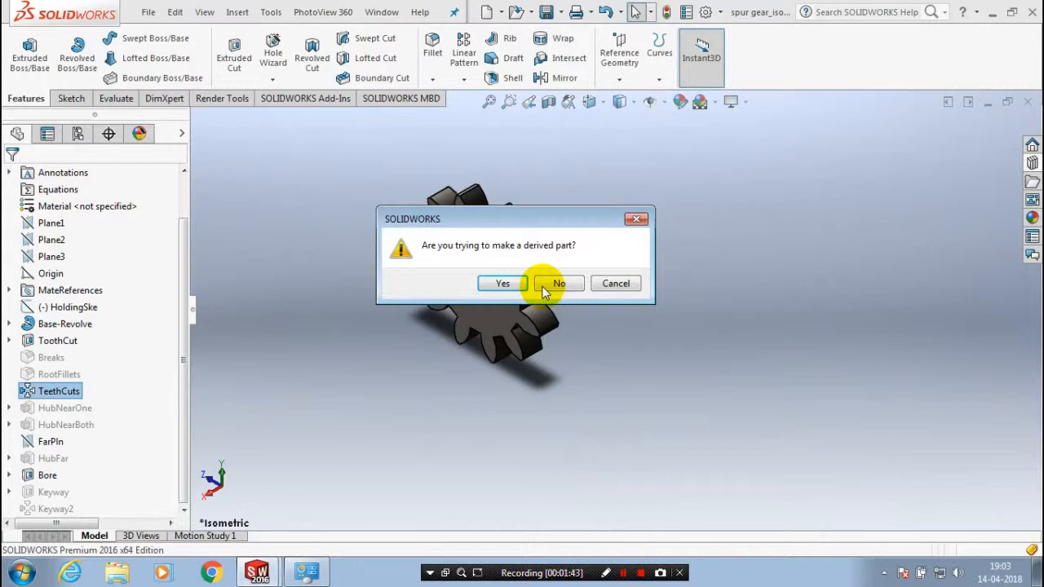
Open the ISO instrument ball bearing as a standalone part, declining the derived part prompt.
{"action": "left_click", "coordinate": [559, 283]}
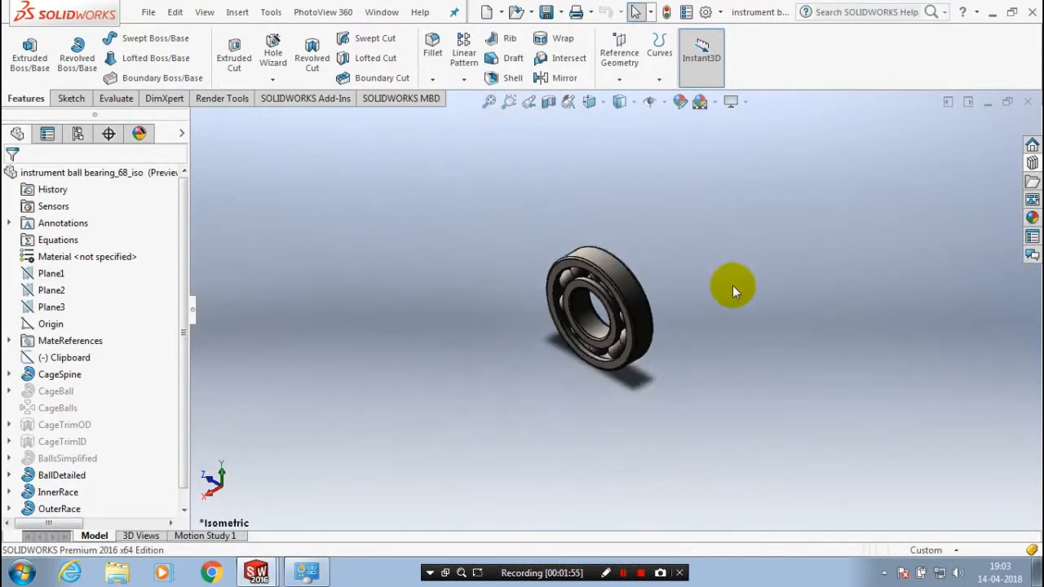
Open the bearing's InnerRace sketch for editing, triggering the read-only warning.
{"action": "left_click_drag", "start_coordinate": [733, 292], "coordinate": [636, 324]}
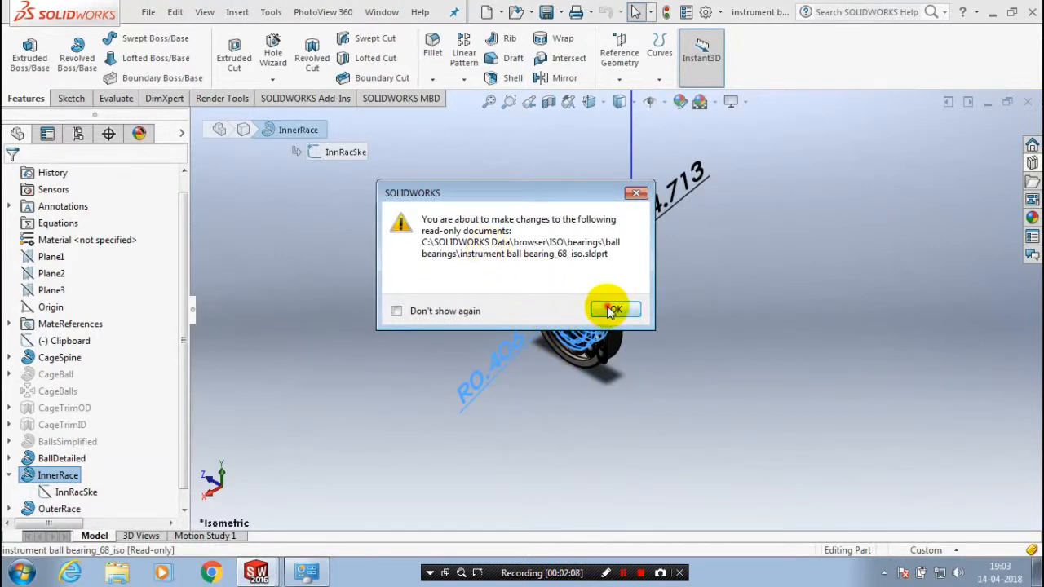
Confirm the read-only file warning with OK so the InnerRace can change.
{"action": "left_click", "coordinate": [613, 309]}
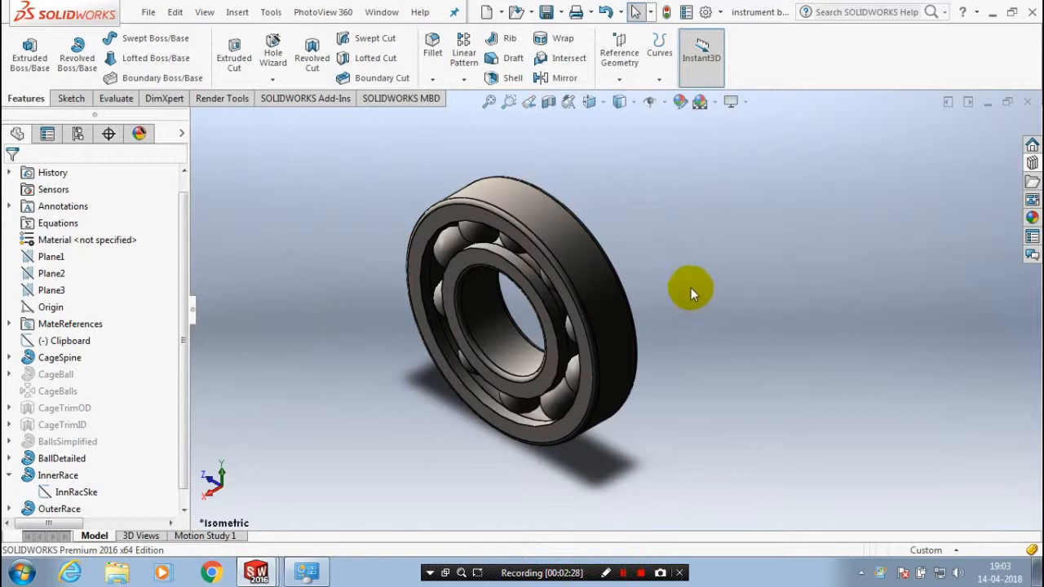
{"action": "mouse_move", "coordinate": [679, 383]}
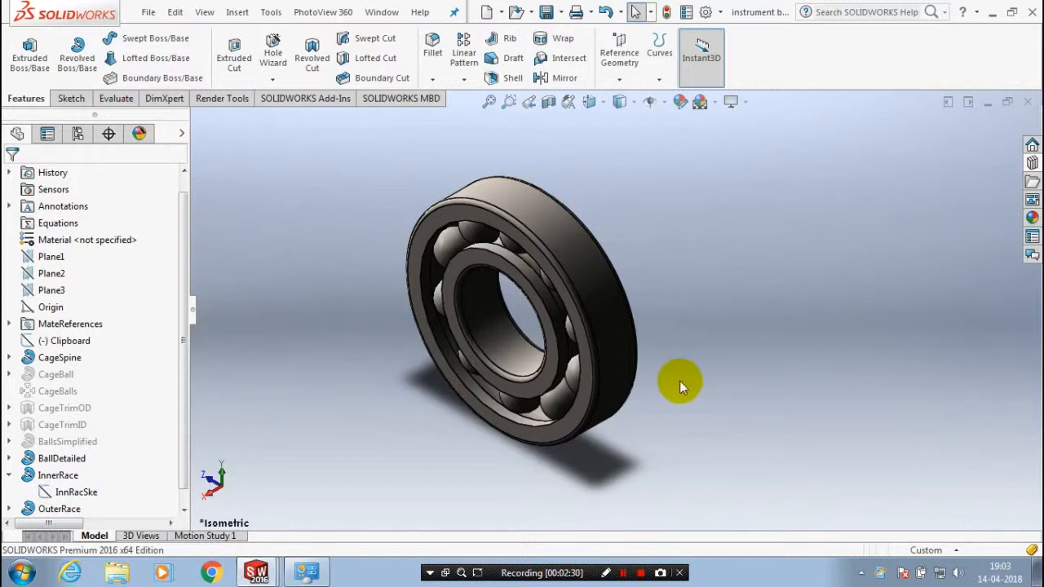